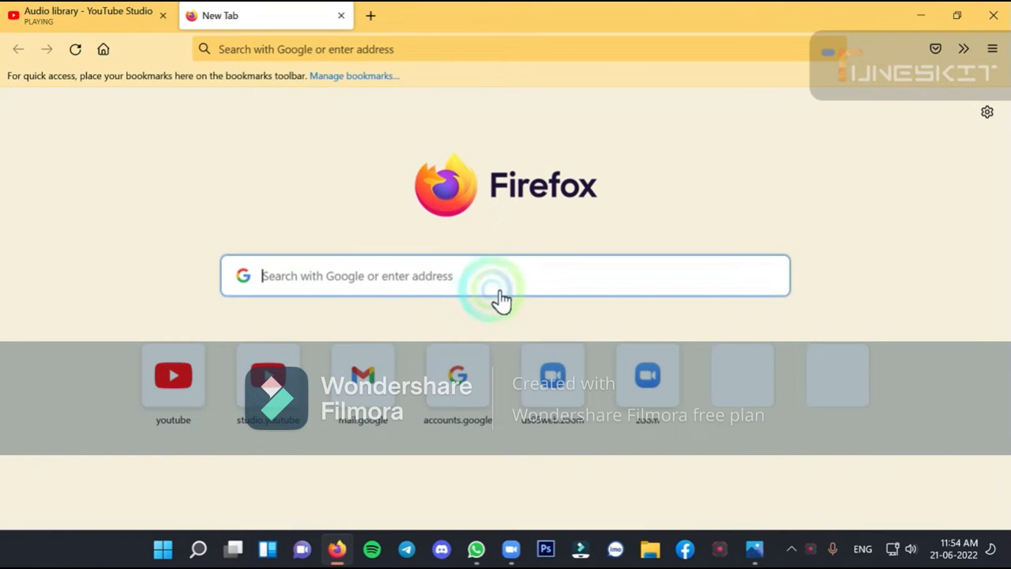
Search Google for 'helakuru' and reach the helakuru.lk Keyboard result.
{"action": "type", "text": "helak"}
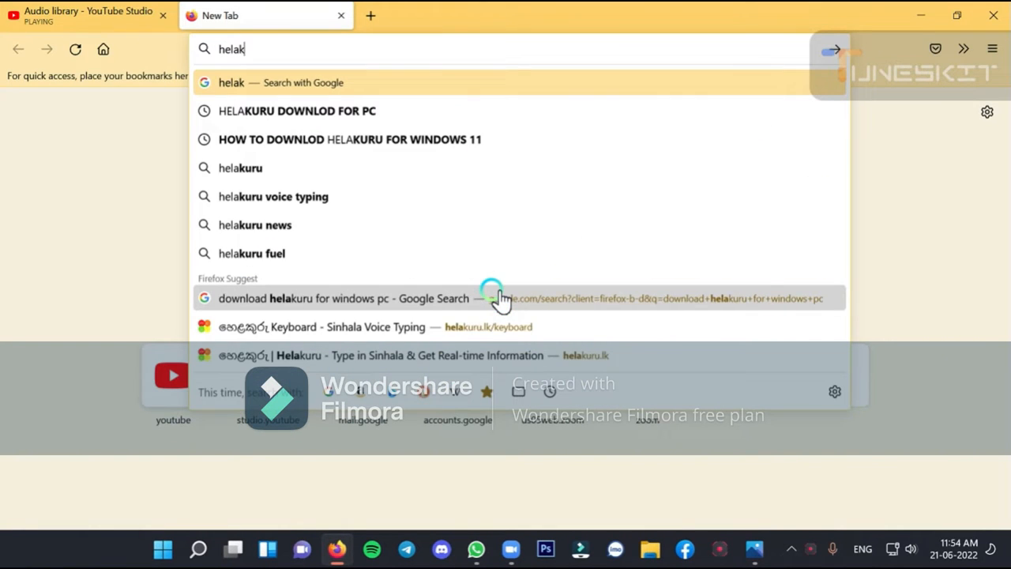
{"action": "type", "text": "uru+official+website"}
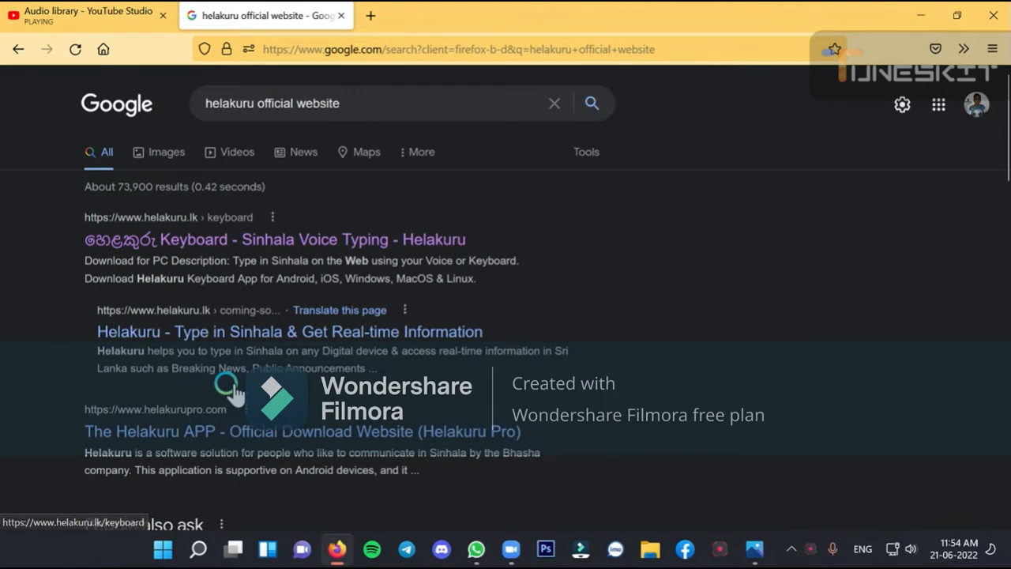
{"action": "scroll", "scroll_direction": "down", "scroll_amount": 3}
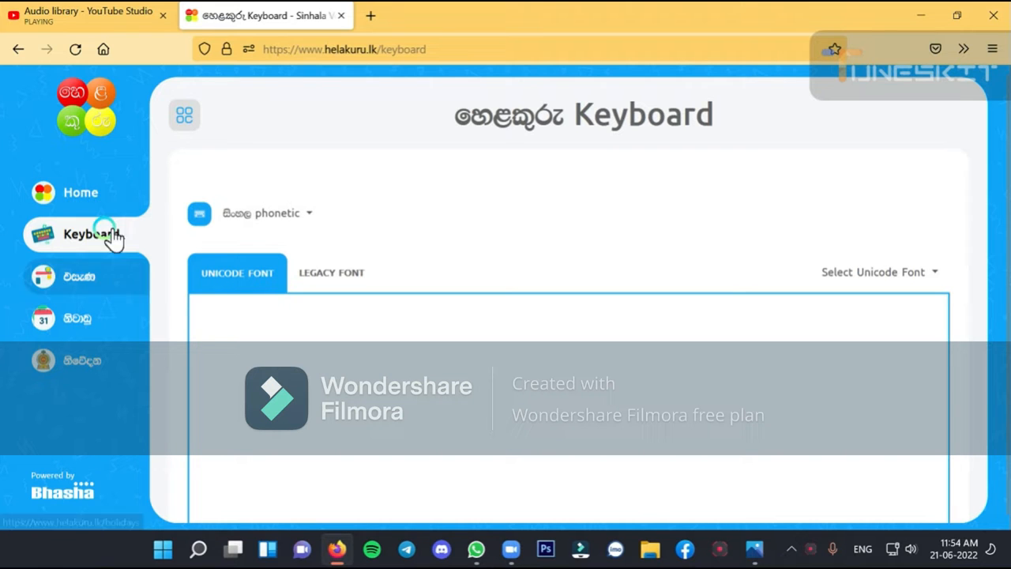
Fill the Windows download form with name 'devm', email and phone, download the zip and open it.
{"action": "left_click", "coordinate": [79, 192]}
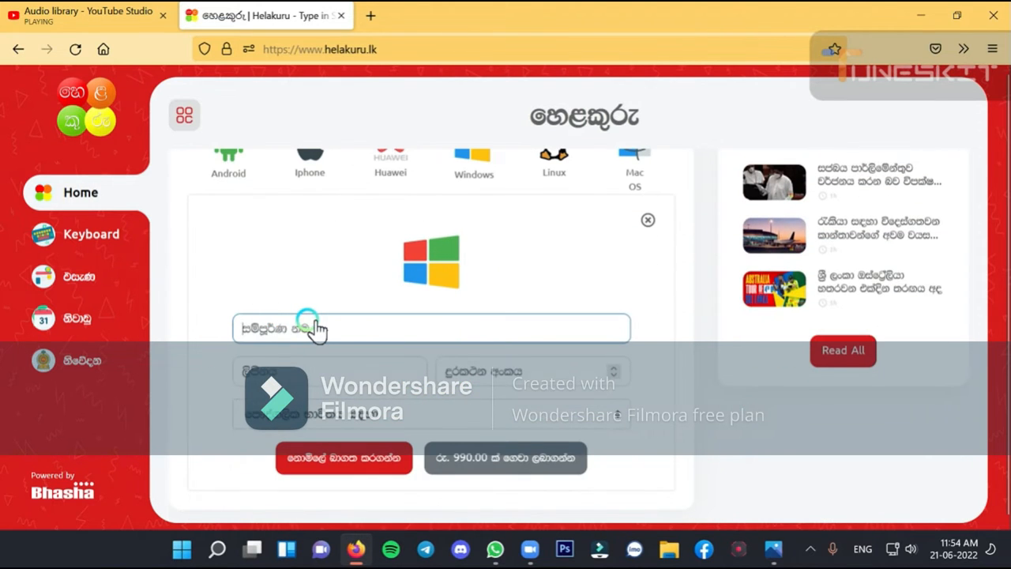
{"action": "type", "text": "devmin"}
{"action": "left_click", "coordinate": [532, 373]}
{"action": "type", "text": "0"}
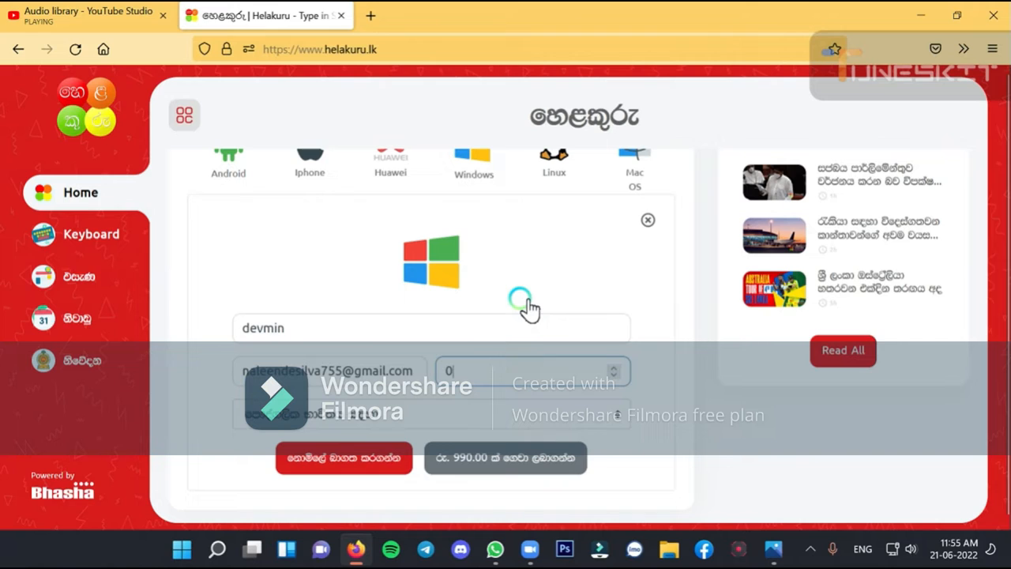
{"action": "type", "text": "76"}
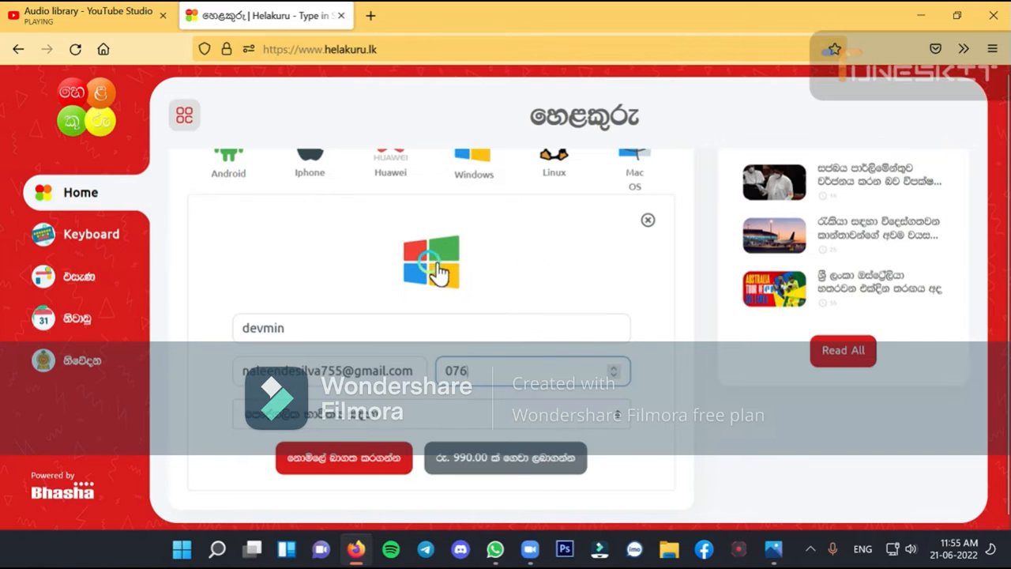
{"action": "type", "text": "699"}
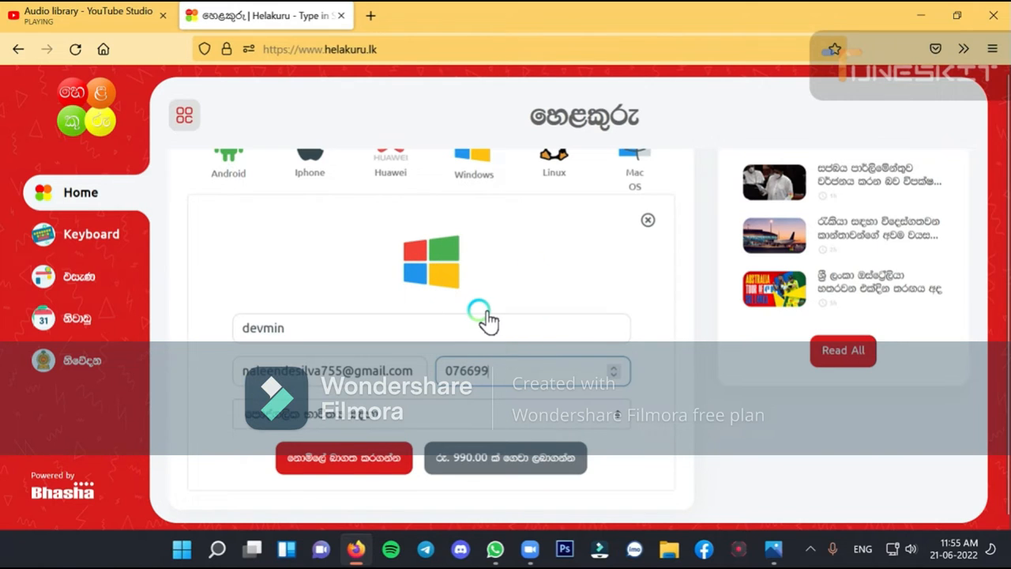
{"action": "type", "text": "90089"}
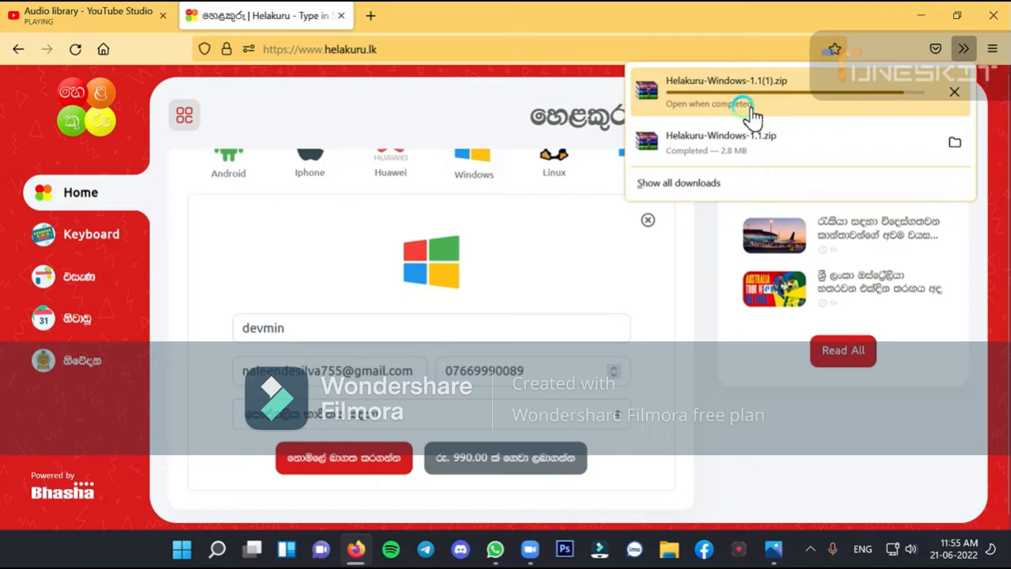
{"action": "left_click", "coordinate": [955, 92]}
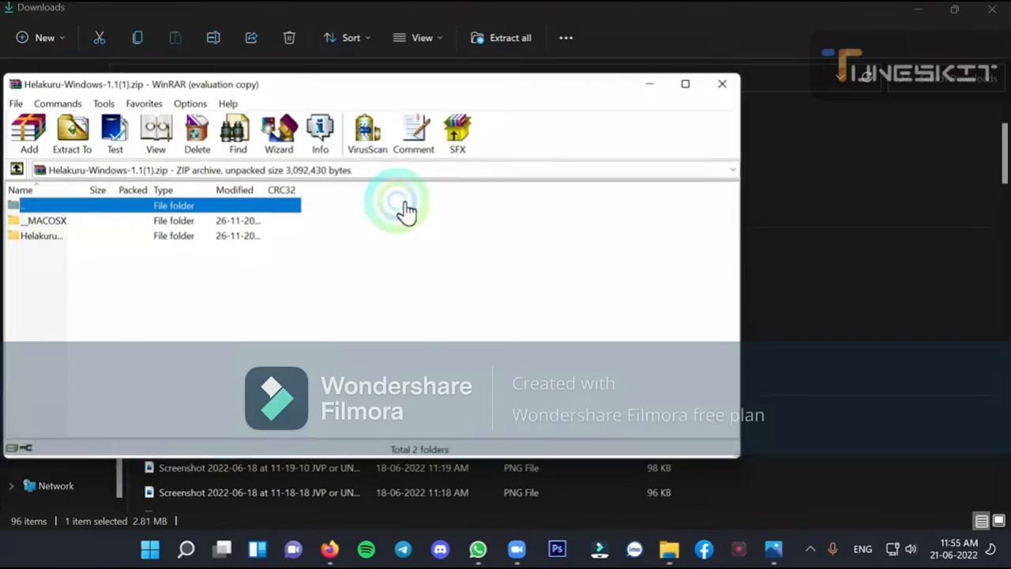
Dismiss the WinRAR license reminder, enter Helakuru-Windows-1.1 and run the Helakuru setup.
{"action": "double_click", "coordinate": [408, 206]}
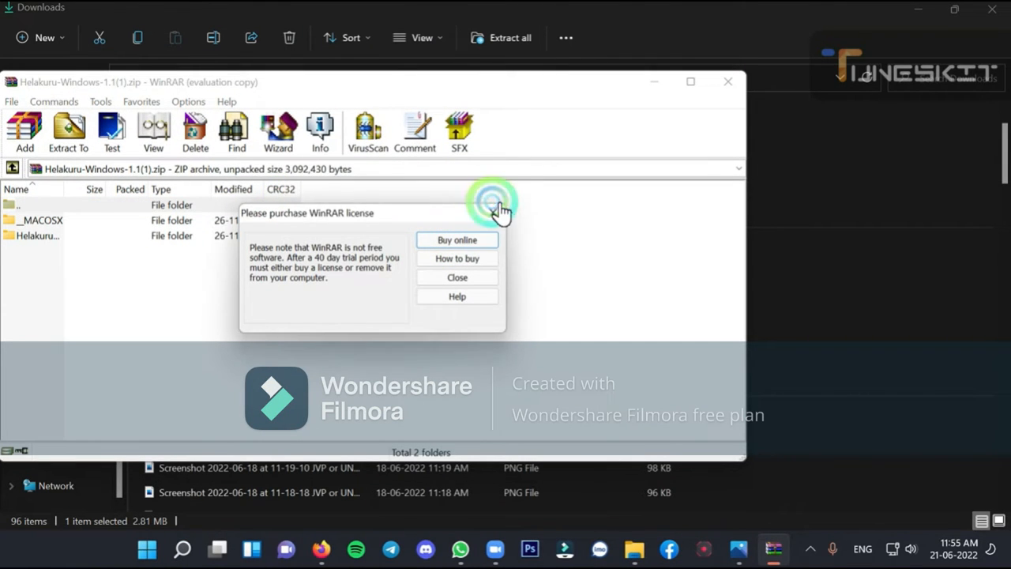
{"action": "left_click", "coordinate": [456, 278]}
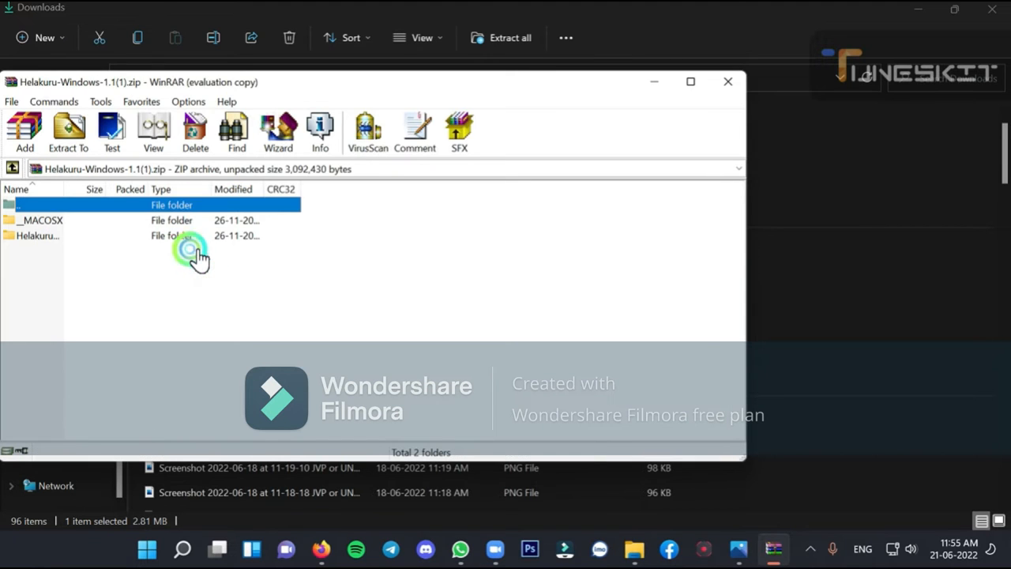
{"action": "left_click", "coordinate": [13, 167]}
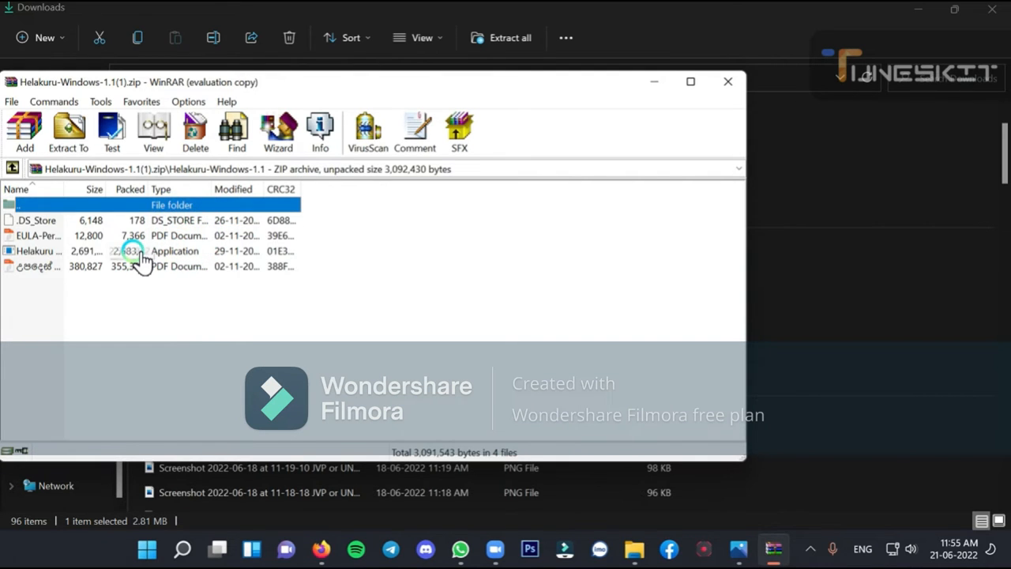
{"action": "left_click", "coordinate": [142, 250]}
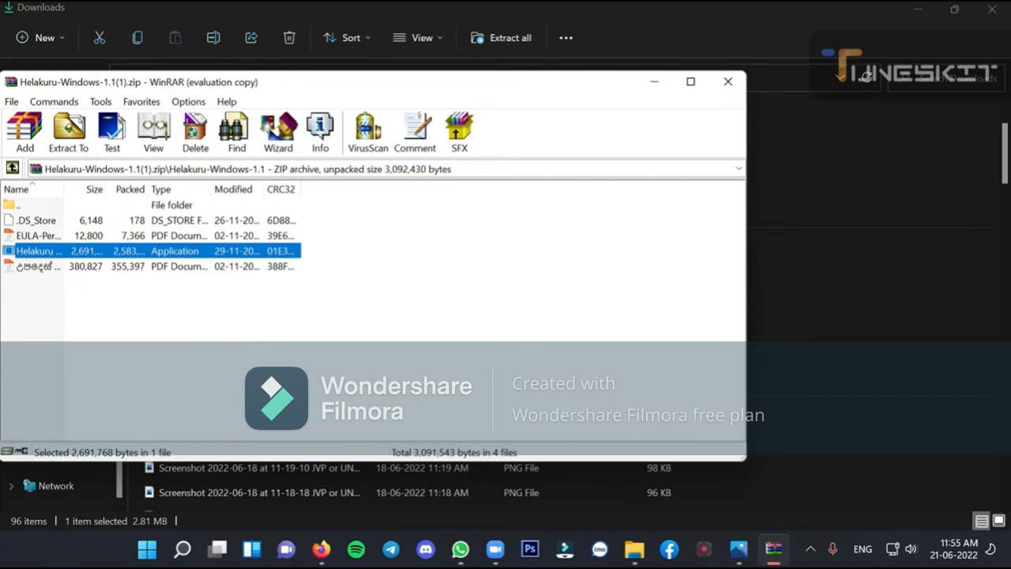
{"action": "double_click", "coordinate": [35, 250]}
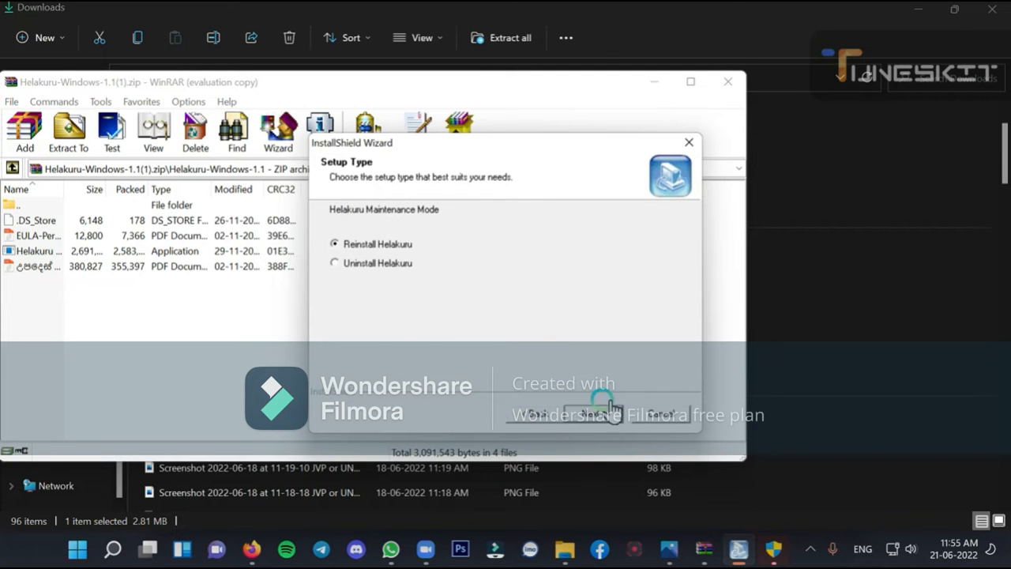
Reinstall Helakuru via Next and acknowledge the 'reinstalled successfully' message.
{"action": "left_click", "coordinate": [607, 411]}
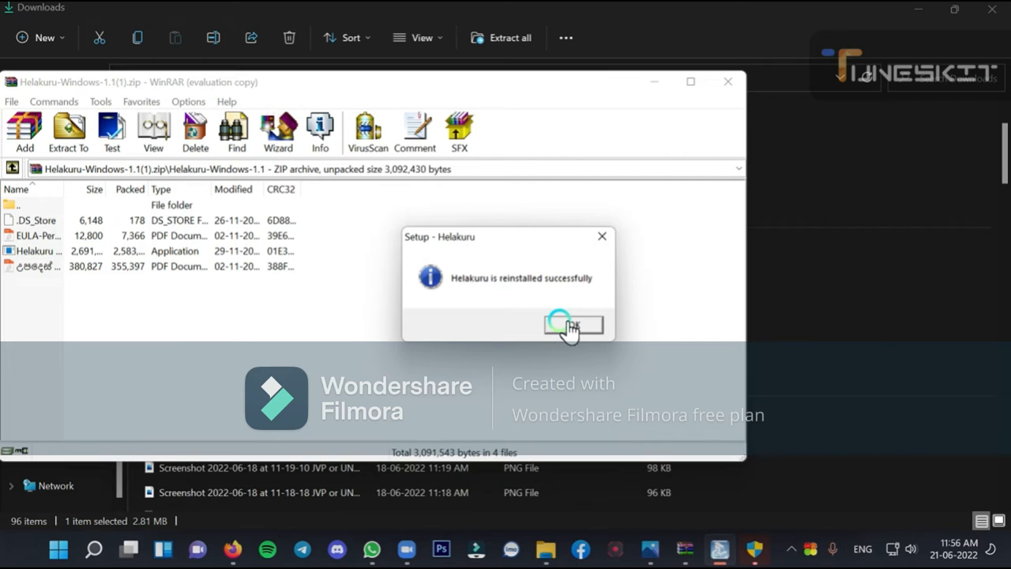
{"action": "left_click", "coordinate": [572, 326]}
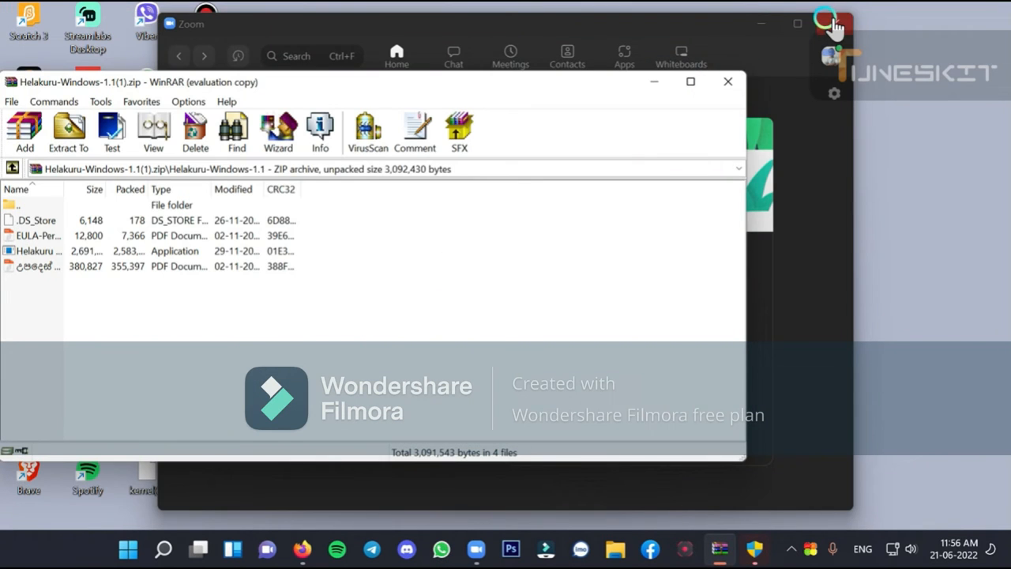
Choose Helakuru - Phonetic from the taskbar ENG input list, then return to the YouTube Studio tab.
{"action": "left_click", "coordinate": [834, 24]}
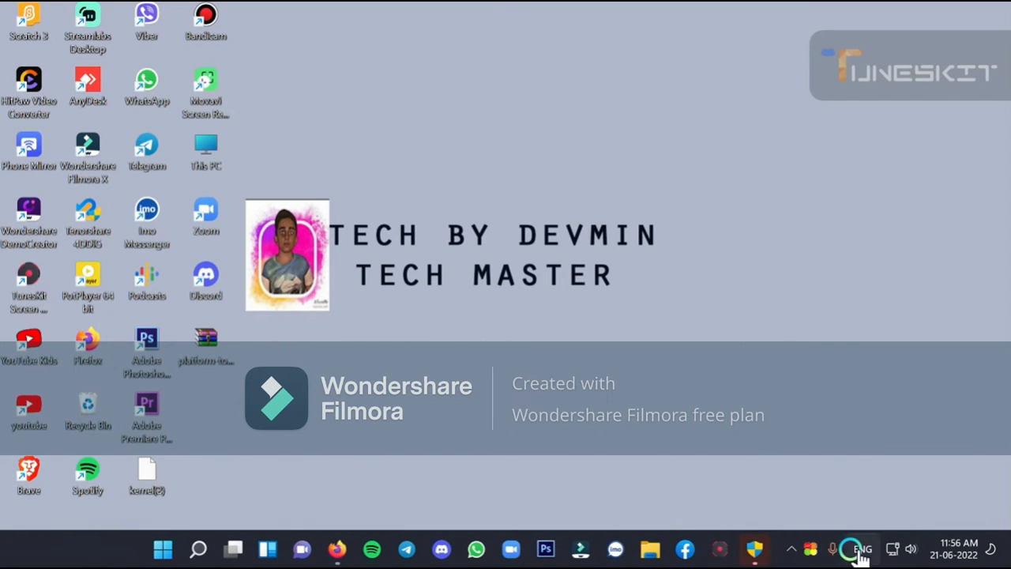
{"action": "left_click", "coordinate": [861, 548]}
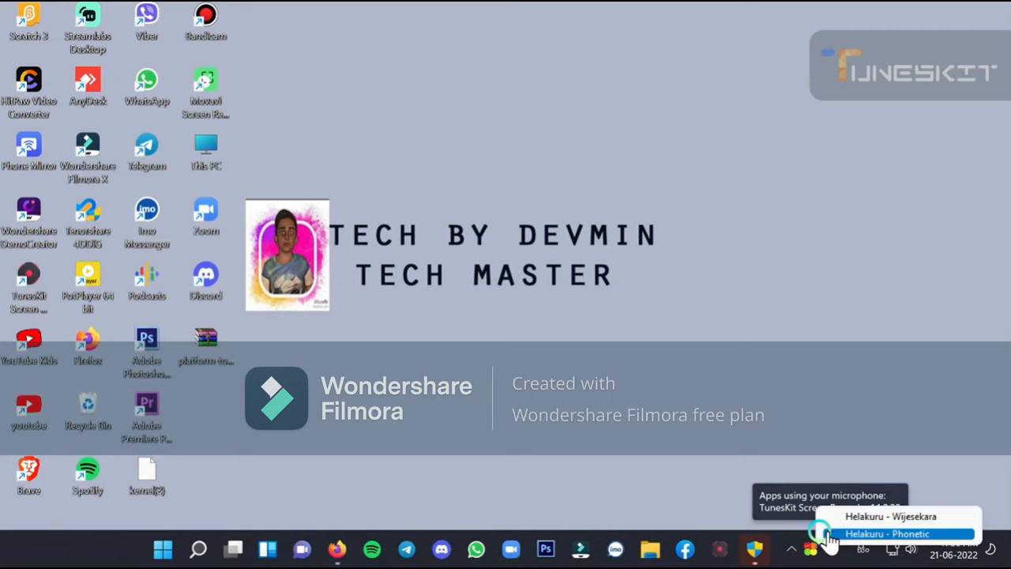
{"action": "left_click", "coordinate": [892, 516]}
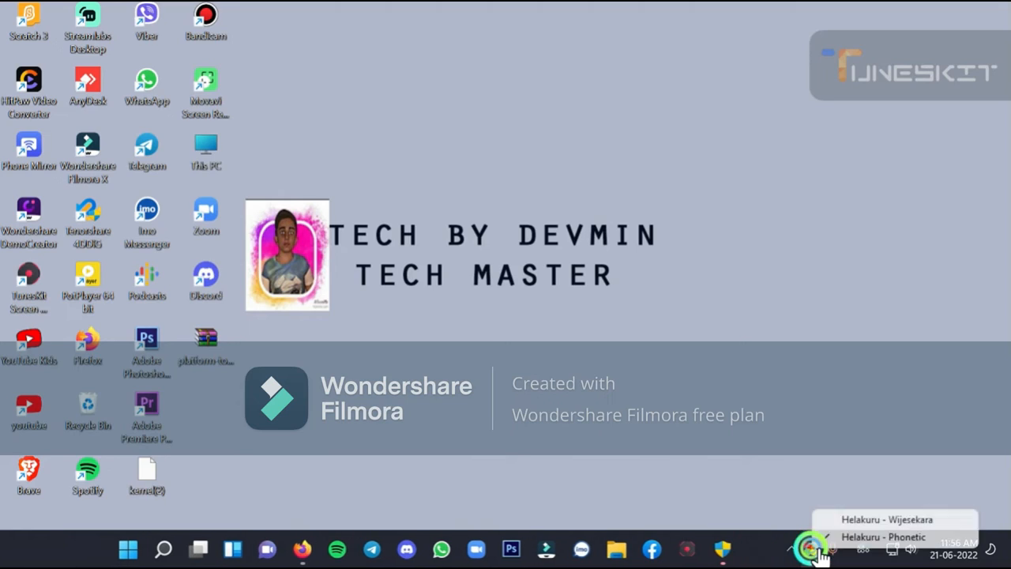
{"action": "left_click", "coordinate": [755, 548]}
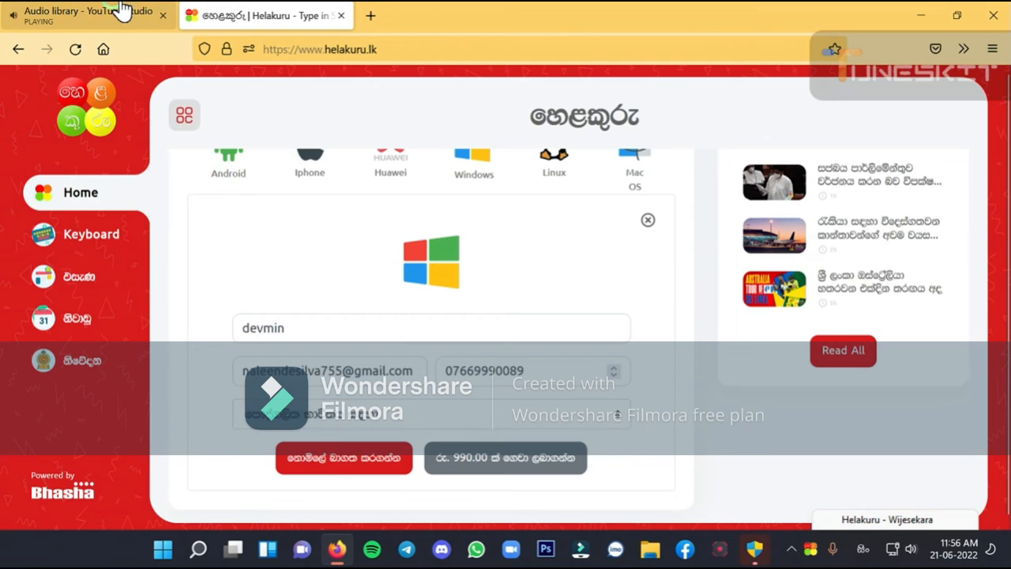
{"action": "left_click", "coordinate": [79, 11]}
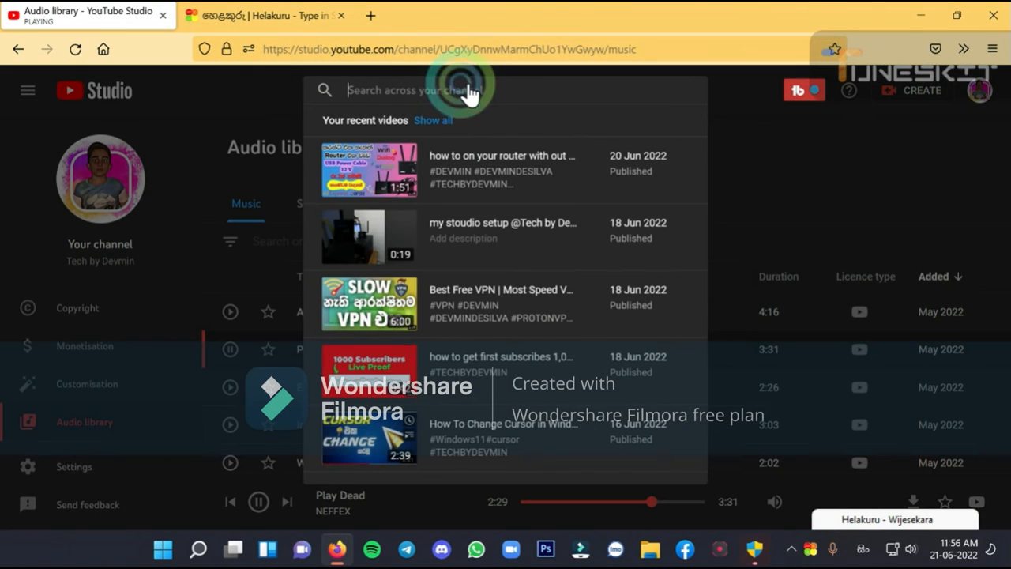